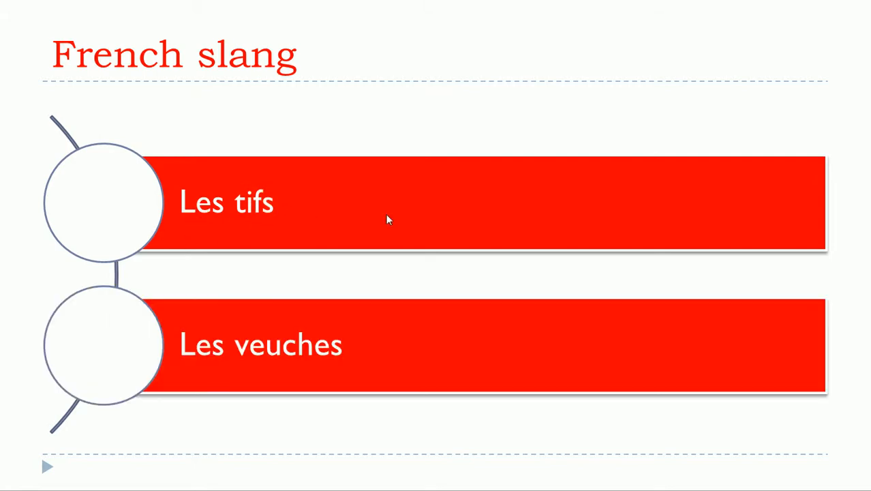
{"action": "mouse_move", "coordinate": [239, 387]}
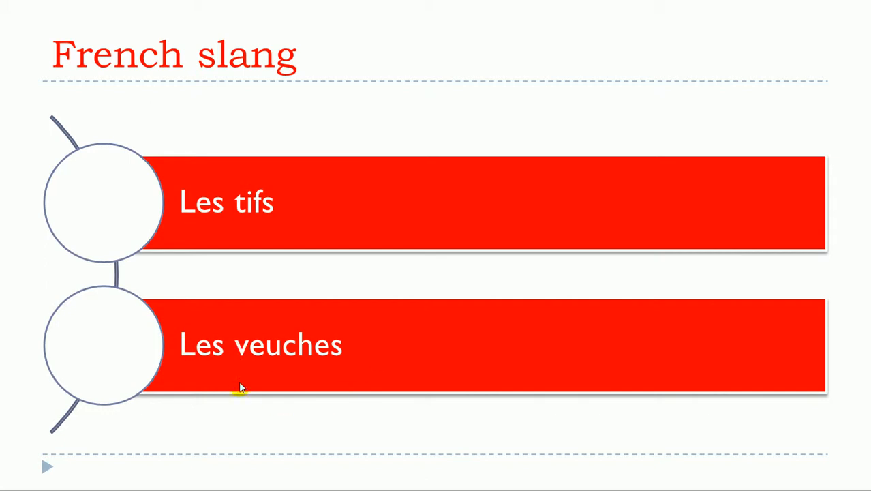
{"action": "mouse_move", "coordinate": [334, 341]}
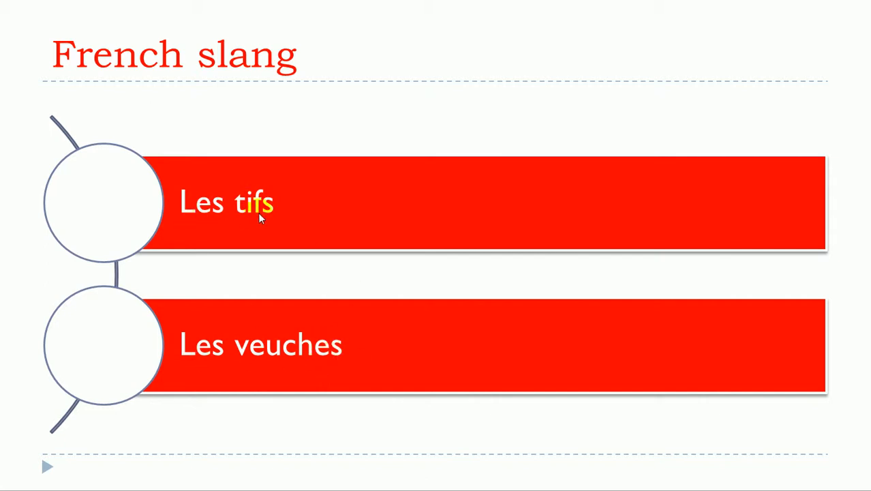
{"action": "mouse_move", "coordinate": [314, 361]}
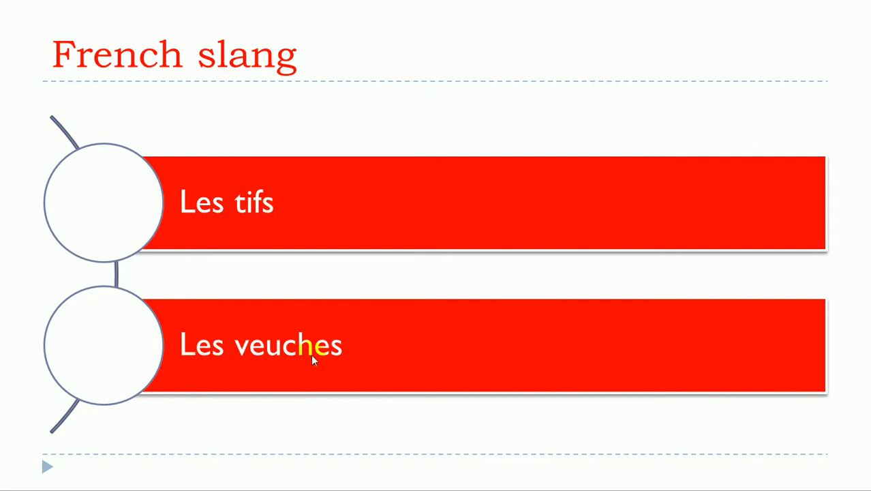